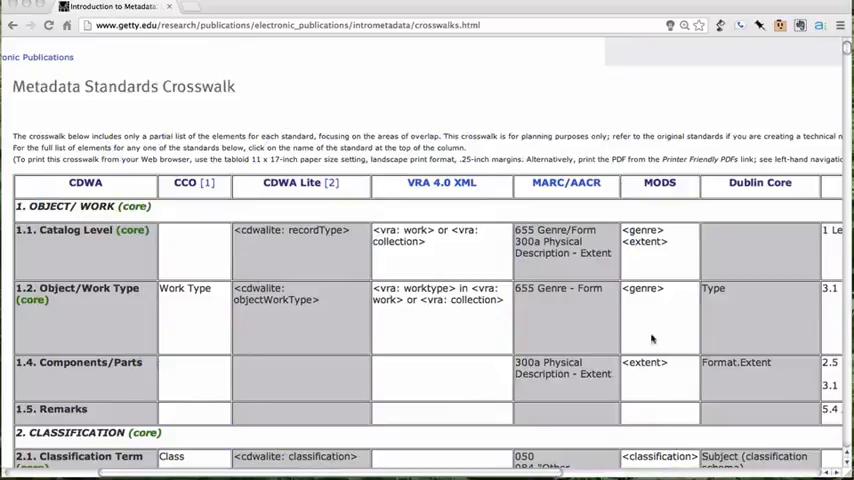
{"action": "scroll", "scroll_direction": "down", "scroll_amount": 3}
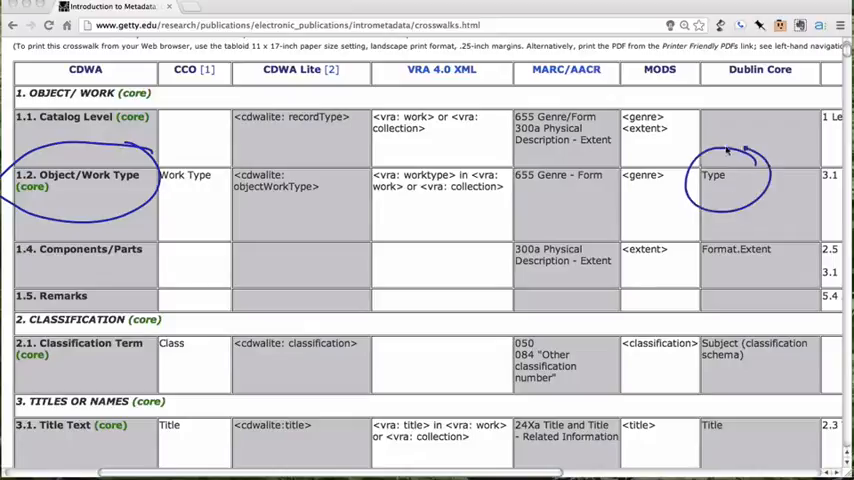
{"action": "mouse_move", "coordinate": [725, 148]}
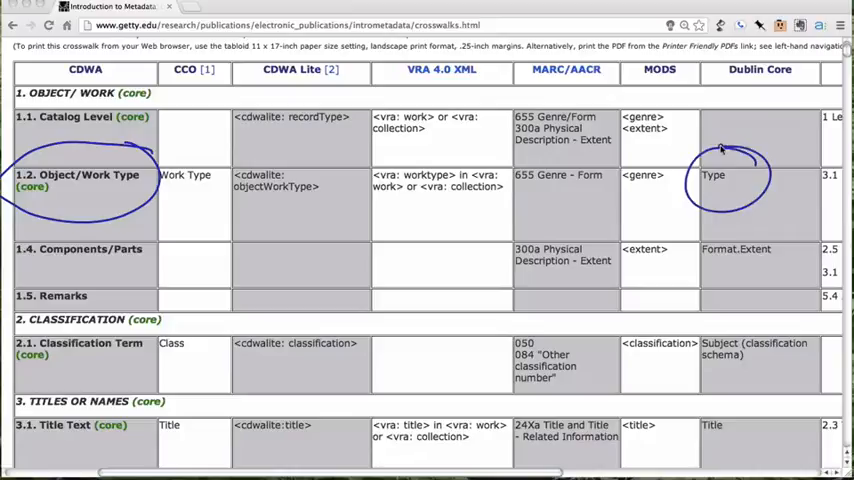